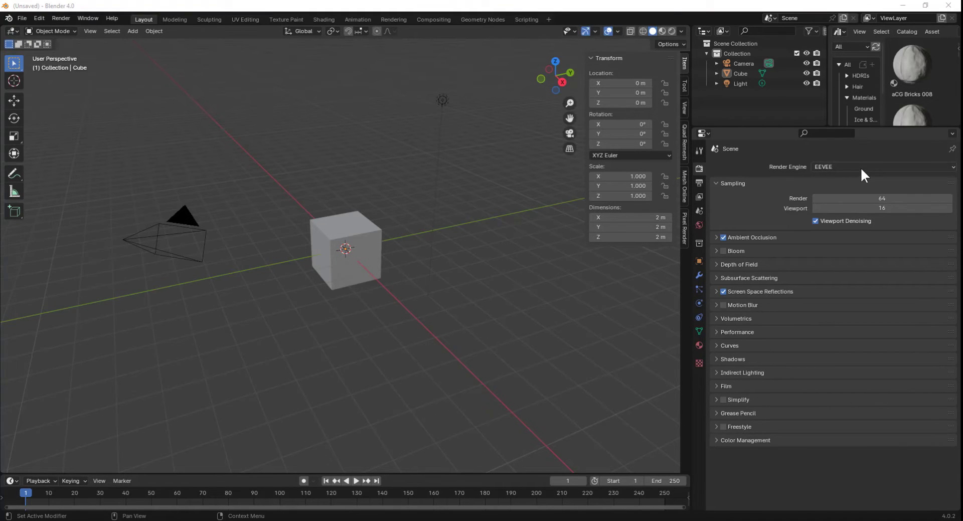
# Step: Set the render engine to Cycles, using GPU Compute as the device
pyautogui.click(883, 167)
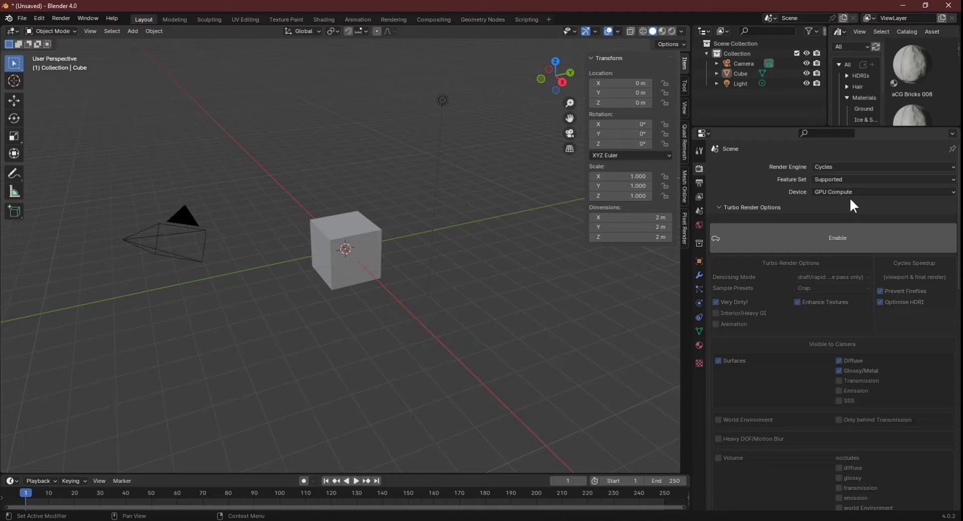
pyautogui.moveTo(350, 24)
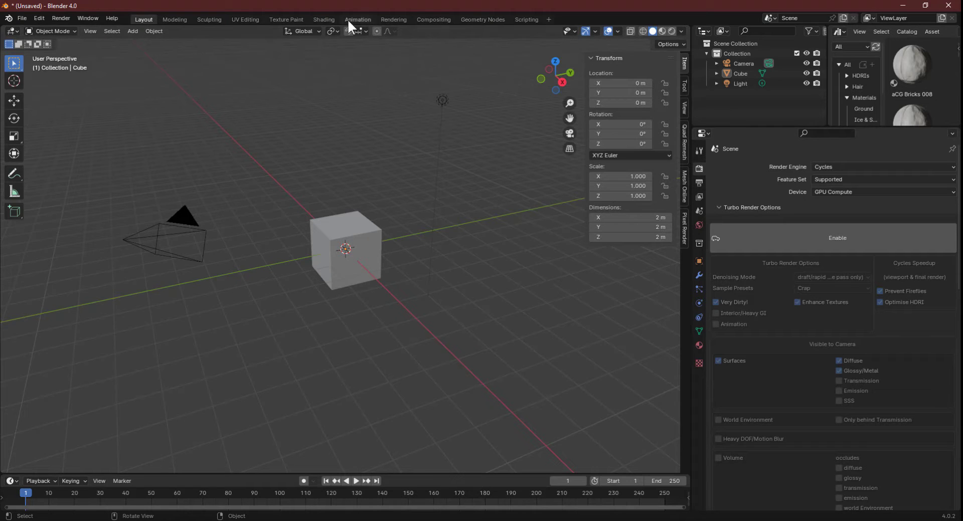
# Step: In the Shading workspace, add a Glass BSDF node by searching 'glass'
pyautogui.click(323, 19)
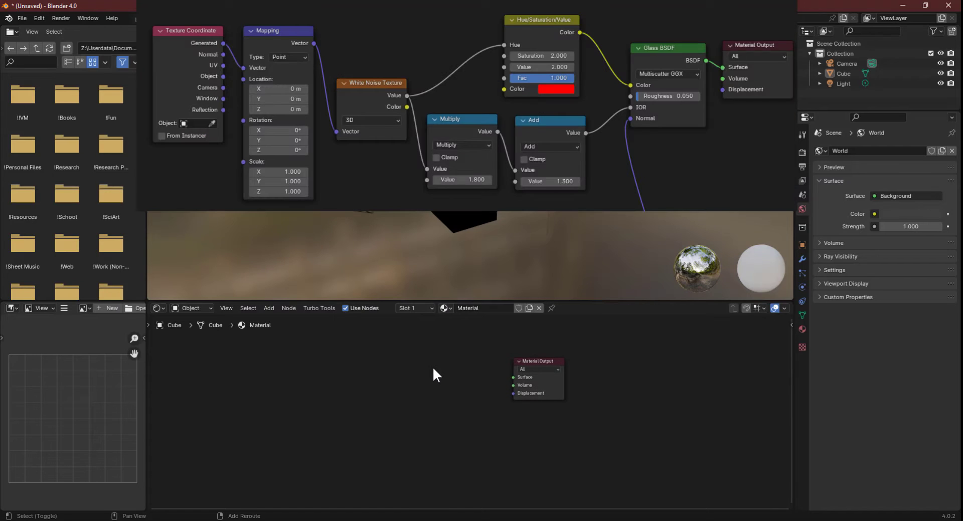
pyautogui.write('glass')
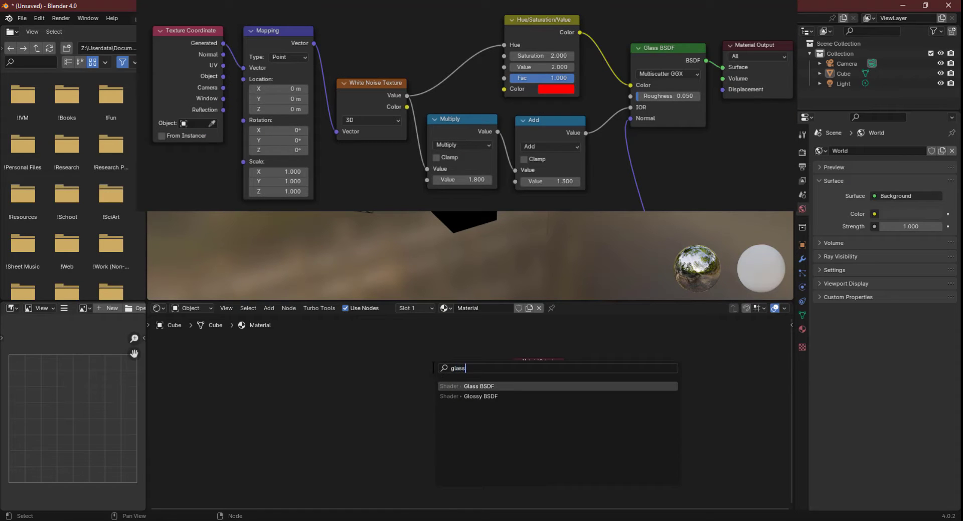
pyautogui.click(478, 386)
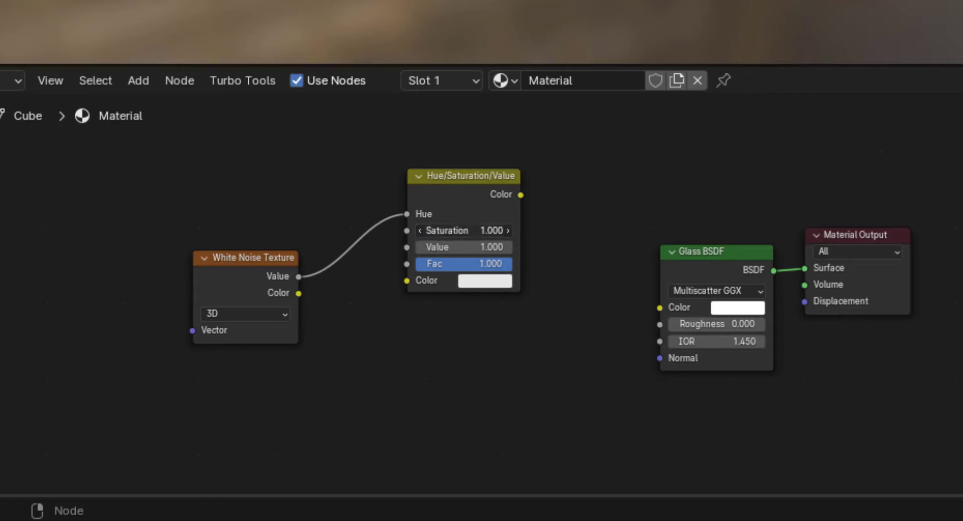
# Step: Make the Hue/Saturation/Value colour pure red (RGB 1,0,0) and link it into Glass Color
pyautogui.click(485, 281)
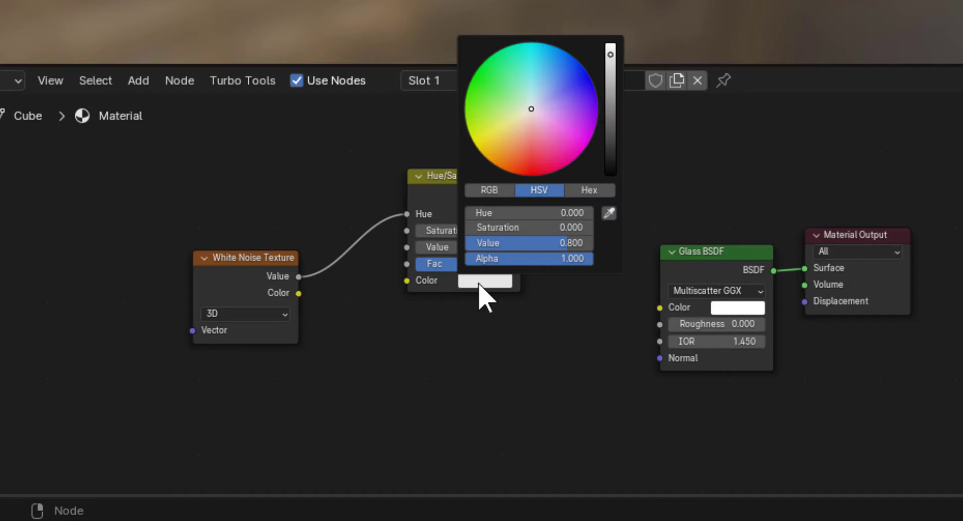
pyautogui.click(489, 190)
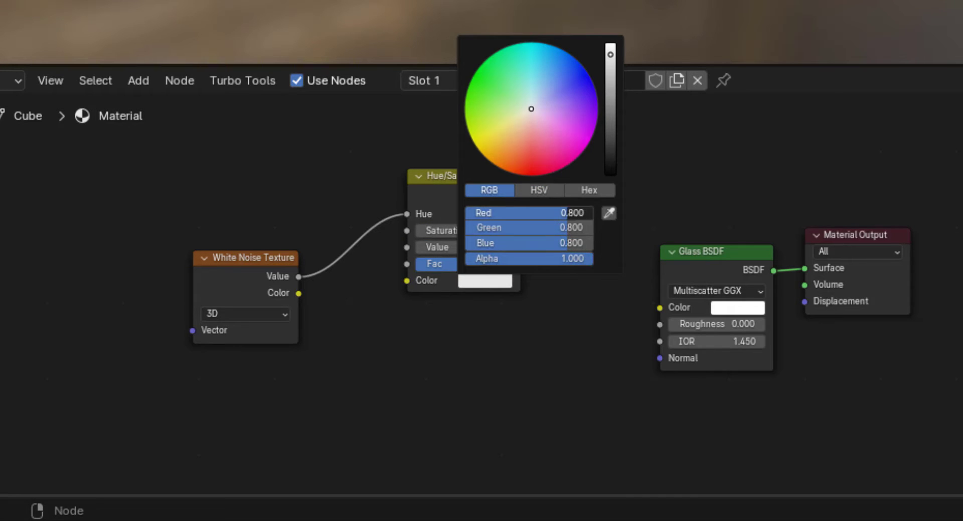
pyautogui.click(532, 173)
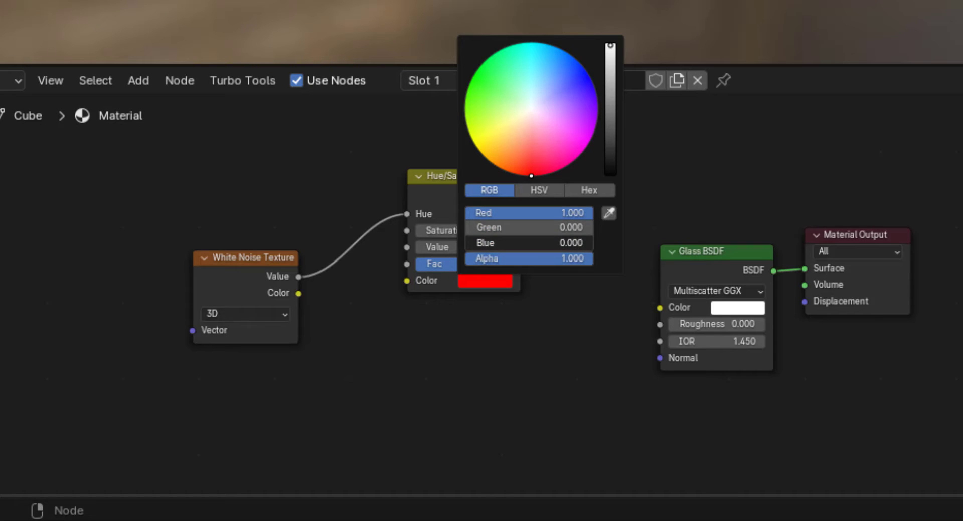
pyautogui.click(537, 269)
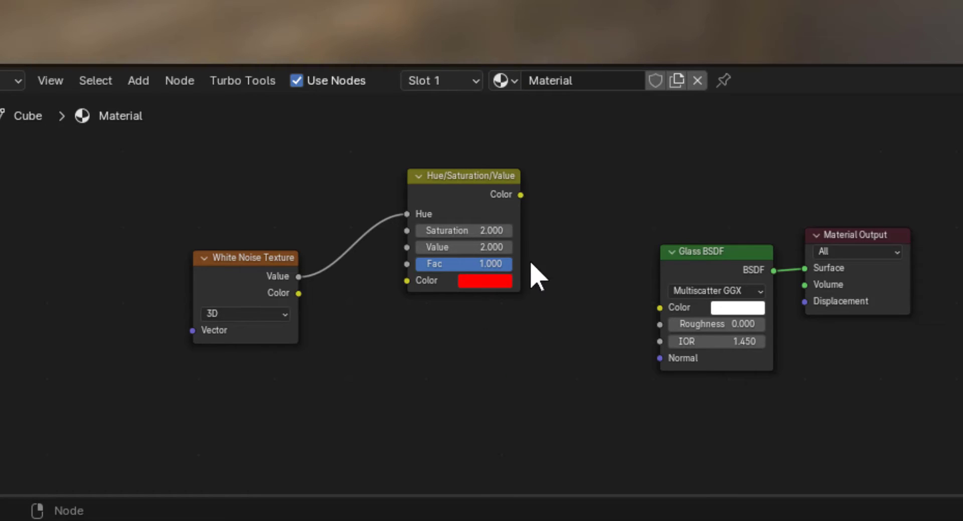
pyautogui.moveTo(520, 195); pyautogui.dragTo(659, 307)
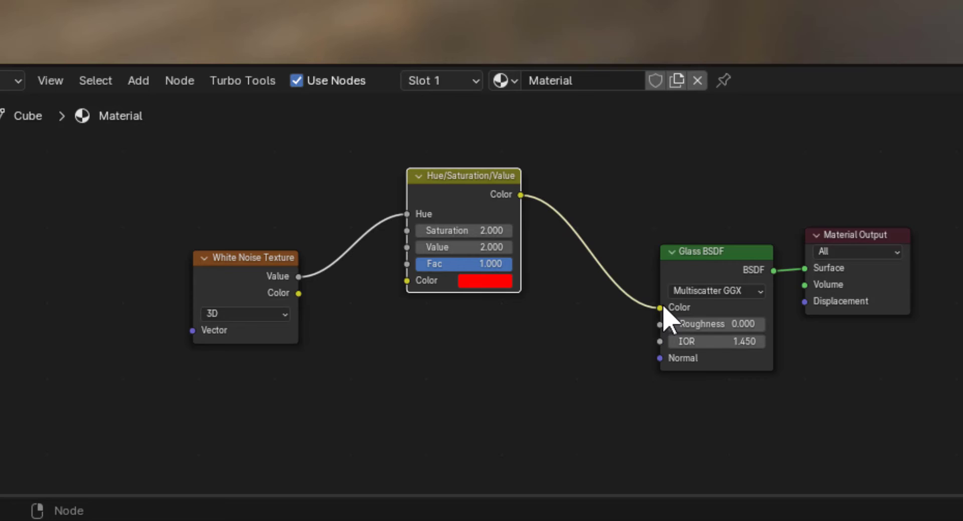
pyautogui.moveTo(599, 409)
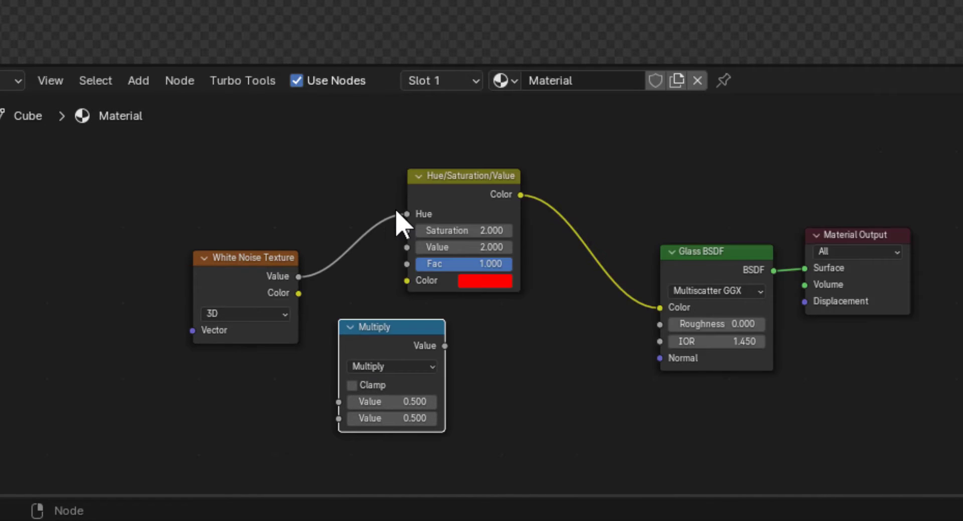
# Step: Set the Multiply factor to 1.8 and connect the Add node into the Glass IOR
pyautogui.doubleClick(392, 419)
pyautogui.write('1.800')
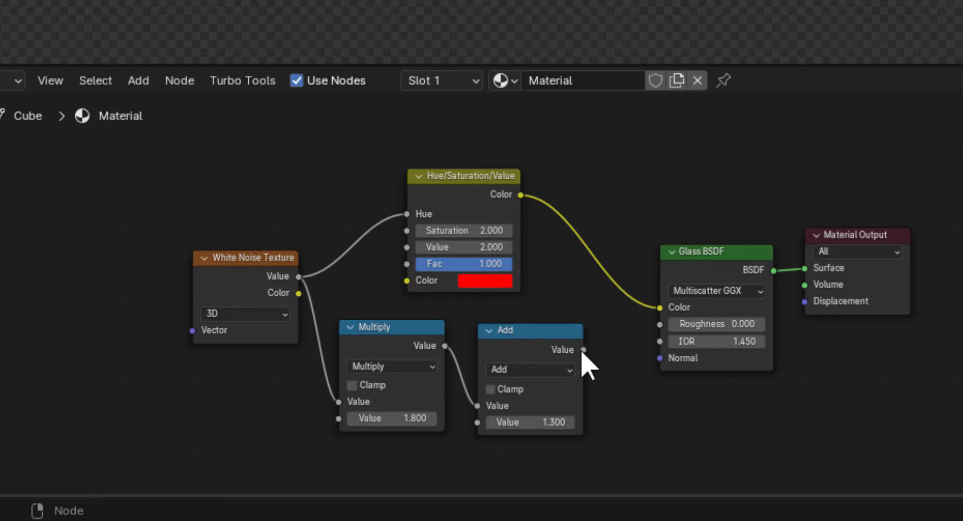
pyautogui.moveTo(582, 349); pyautogui.dragTo(659, 359)
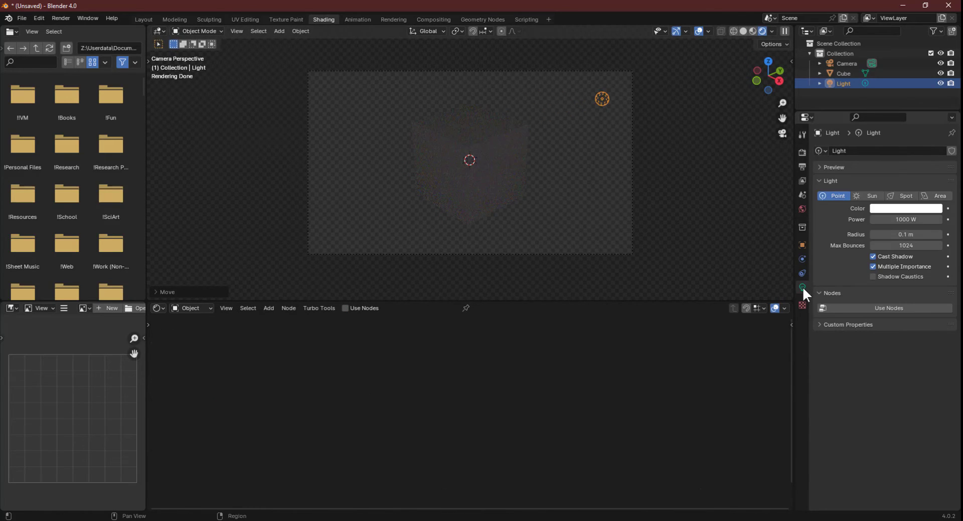
# Step: Move the light to a new position above the cube
pyautogui.moveTo(602, 99); pyautogui.dragTo(580, 101)
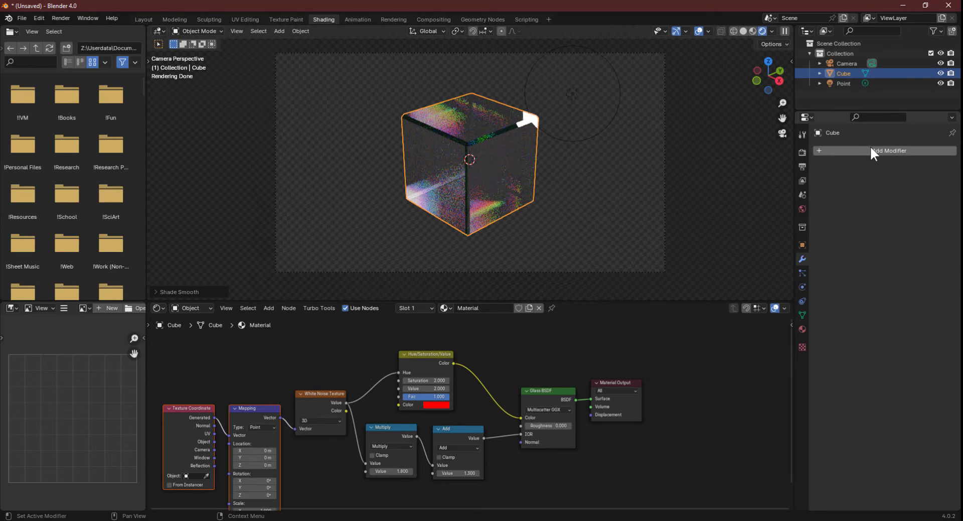
# Step: Add a Subdivision Surface modifier to the cube and reposition the point light
pyautogui.click(888, 150)
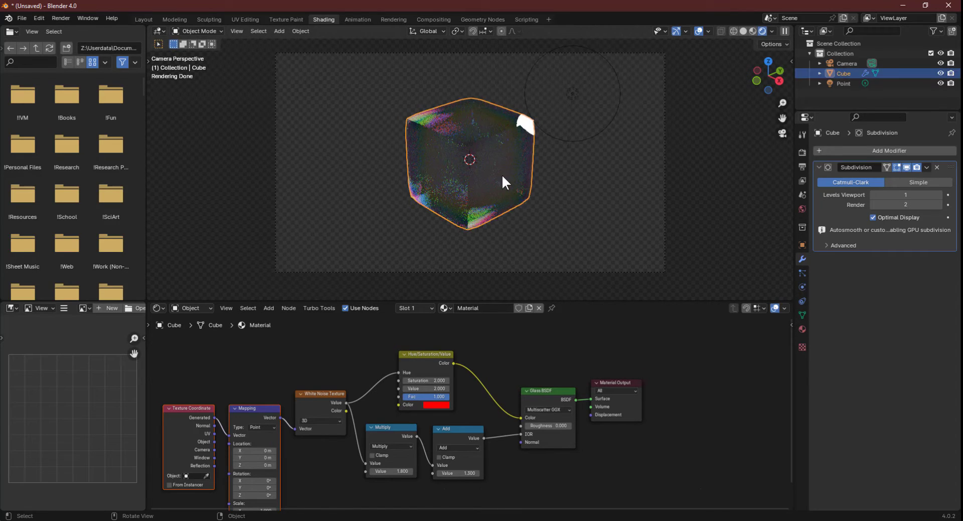
pyautogui.click(143, 19)
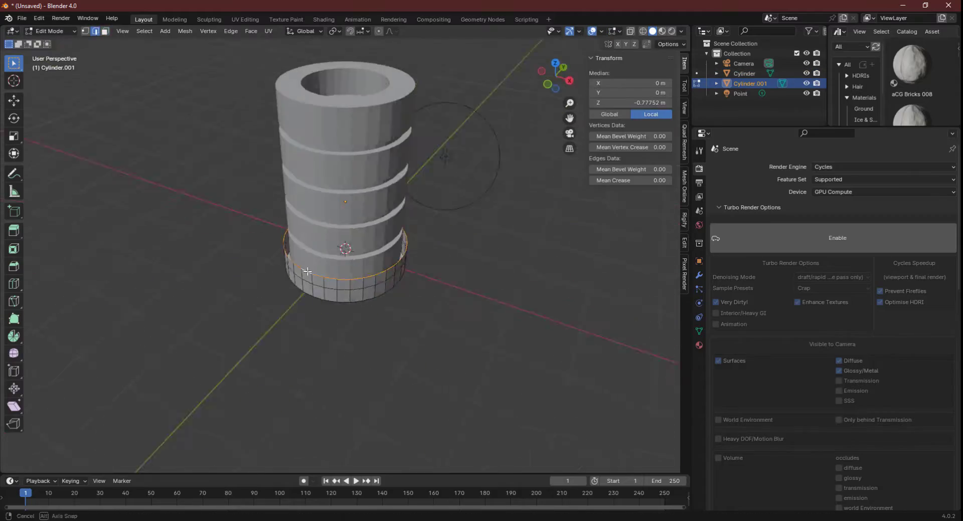
pyautogui.click(323, 19)
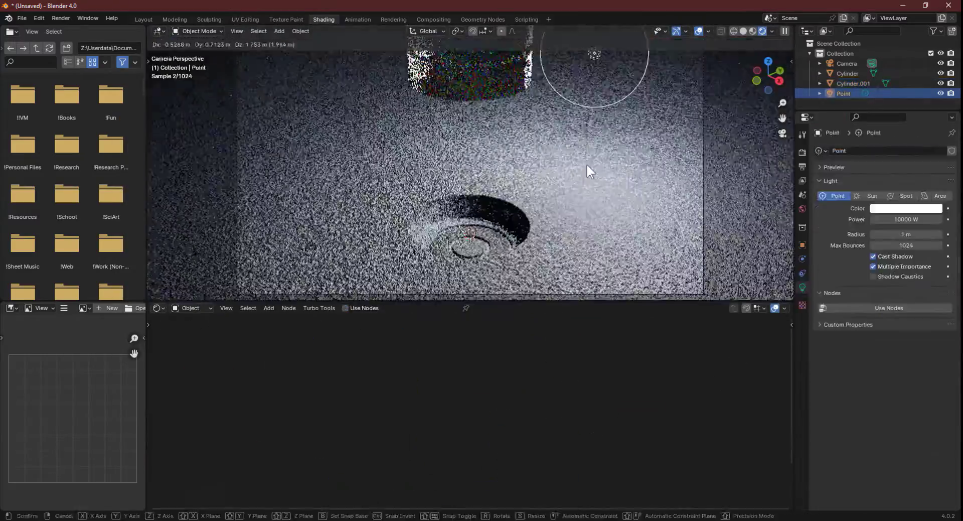
pyautogui.click(142, 19)
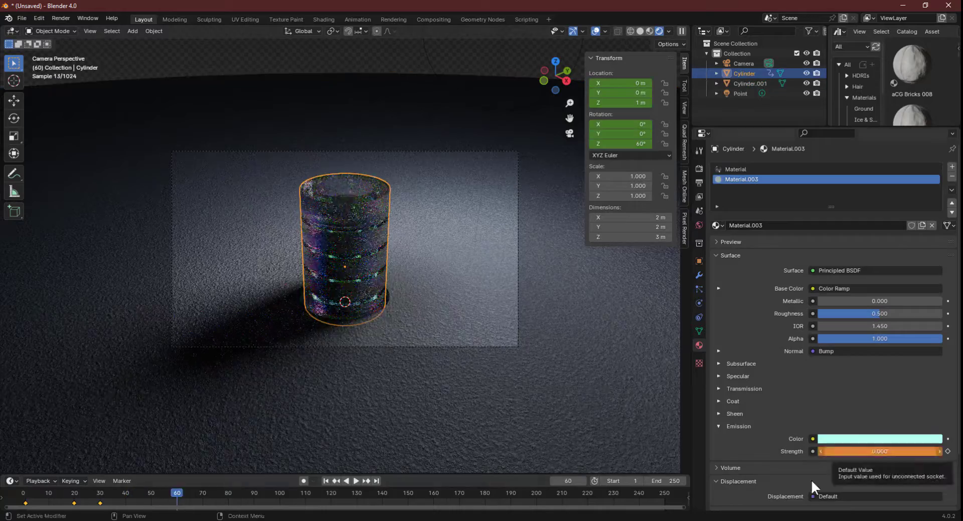
# Step: Finish editing the NURBS tube path points and show its Shape Keys panel
pyautogui.click(132, 30)
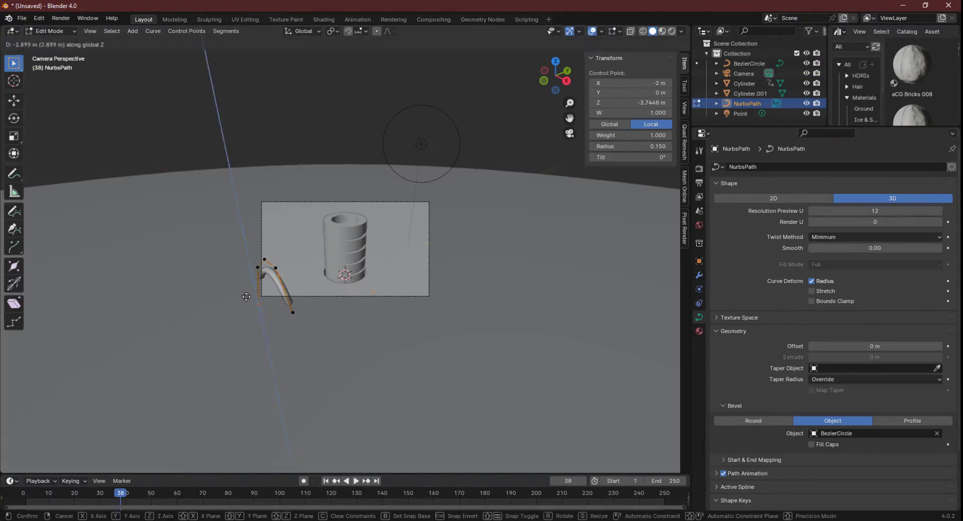
pyautogui.press('Tab')
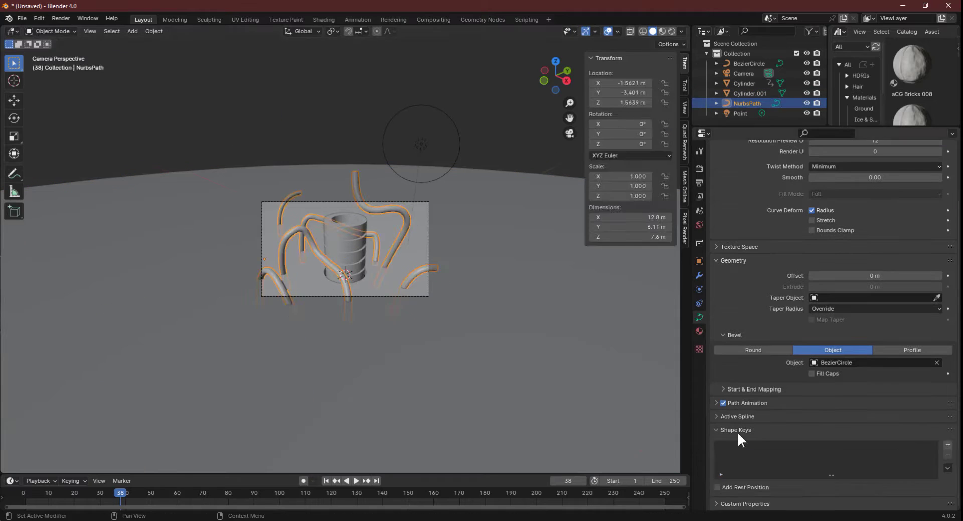
pyautogui.click(947, 444)
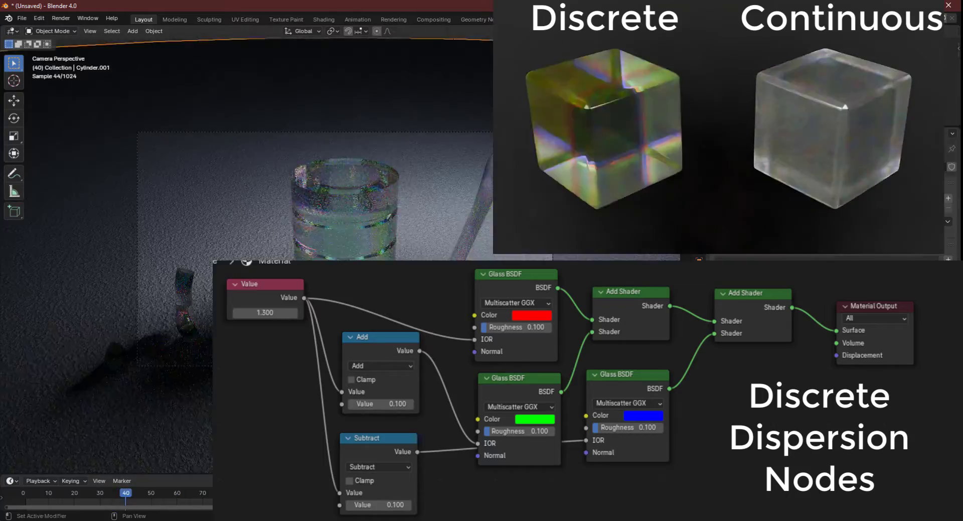
# Step: Switch to the Shading workspace and back to Layout while adding the spot light
pyautogui.click(324, 19)
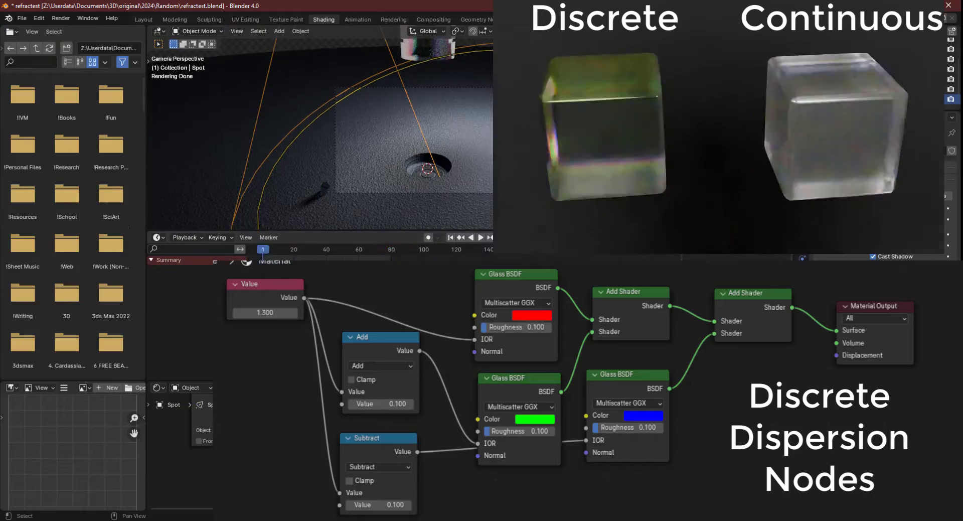
pyautogui.click(143, 19)
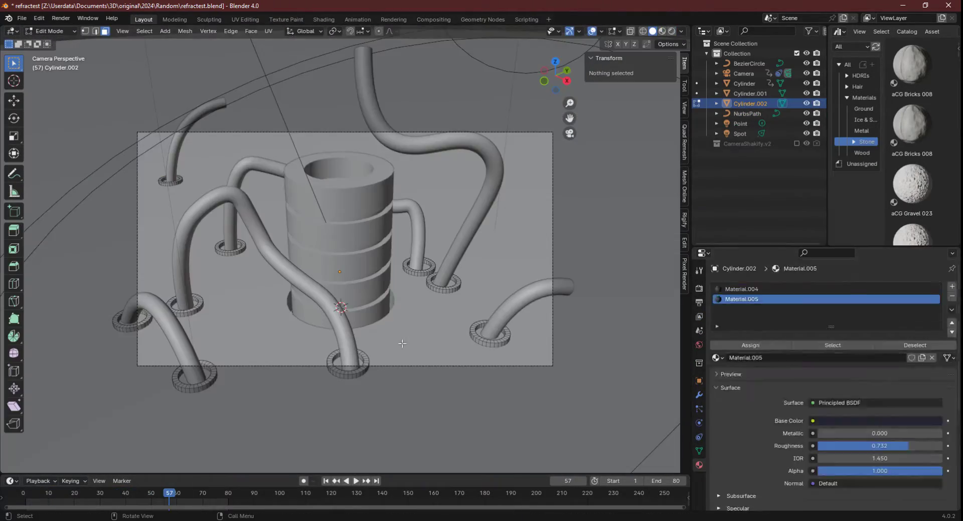
# Step: Switch between the Shading and Layout workspaces and jump to another animation frame
pyautogui.click(324, 19)
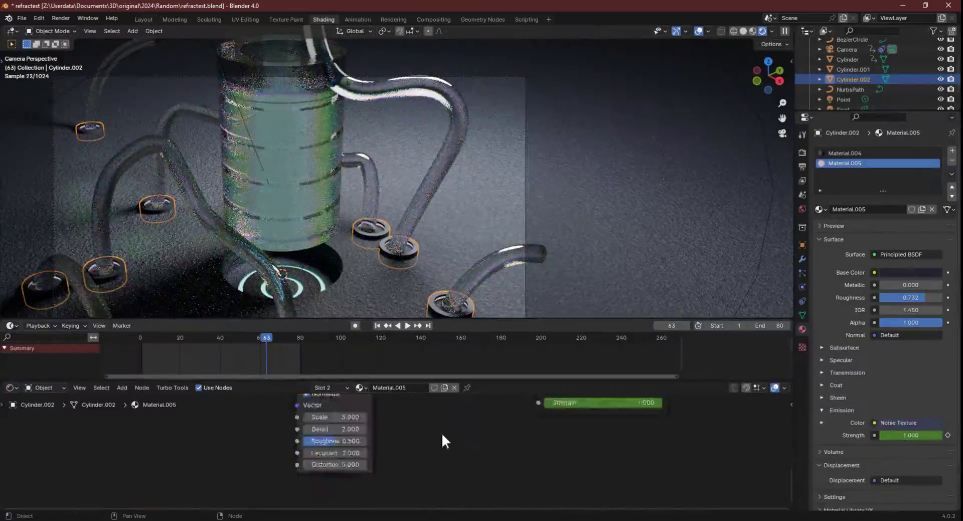
pyautogui.click(144, 19)
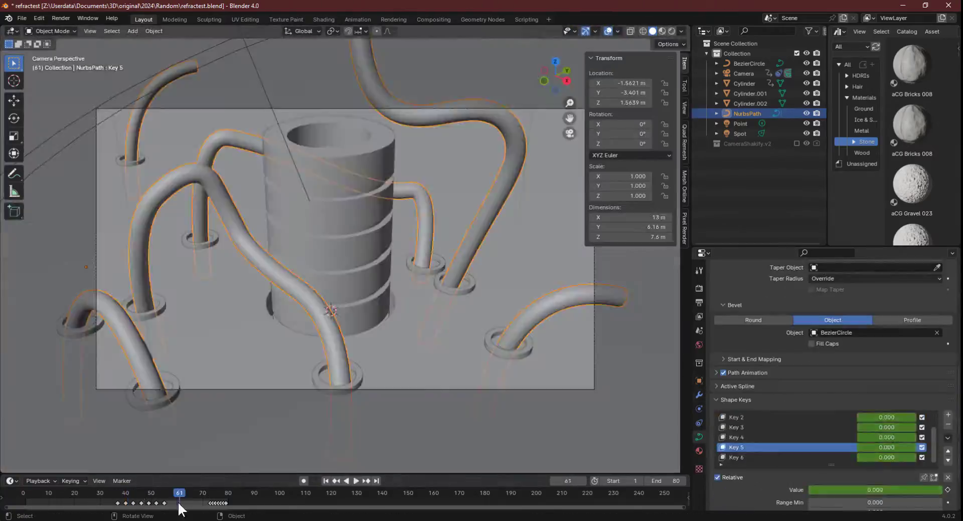
pyautogui.click(323, 19)
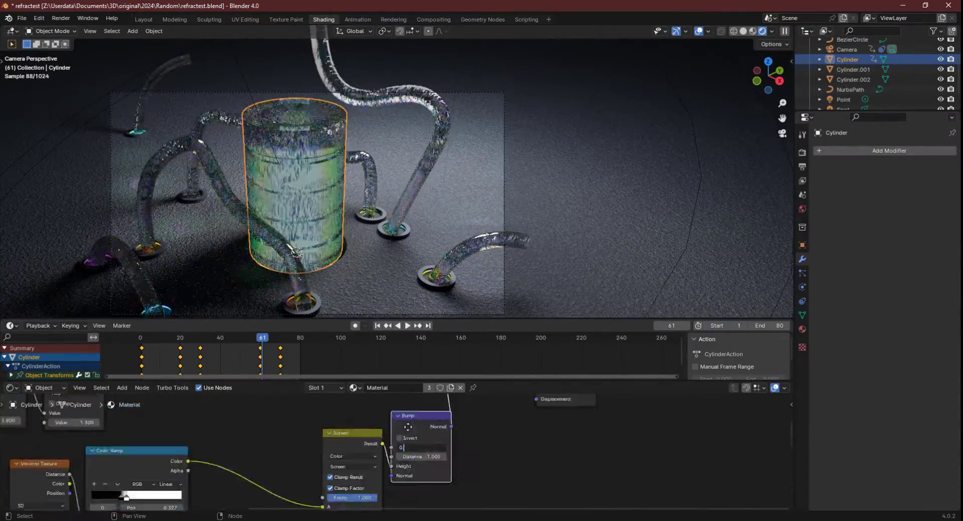